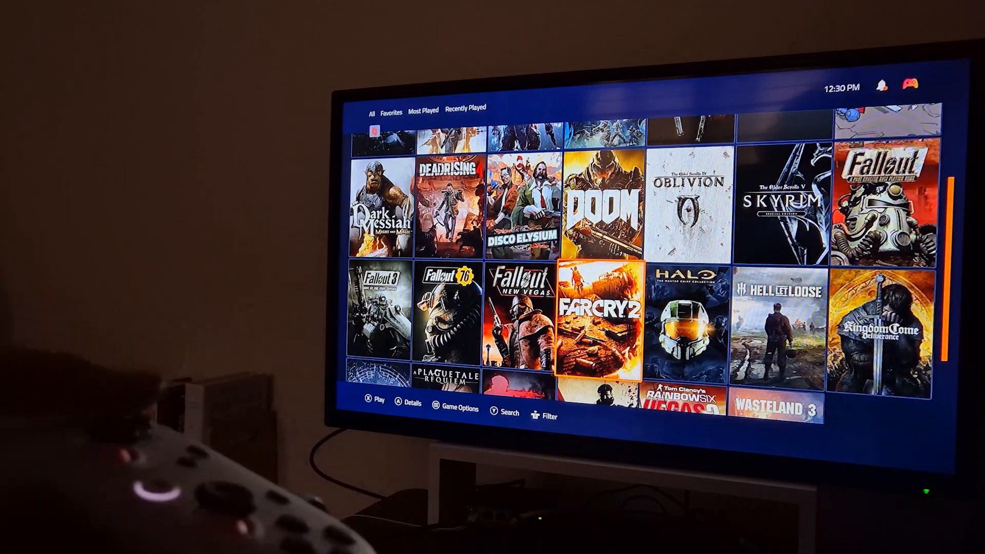
Bring up the Parsec session options over the streamed Playnite library, showing resolution, bandwidth and Disconnect.
scroll("down", 3)
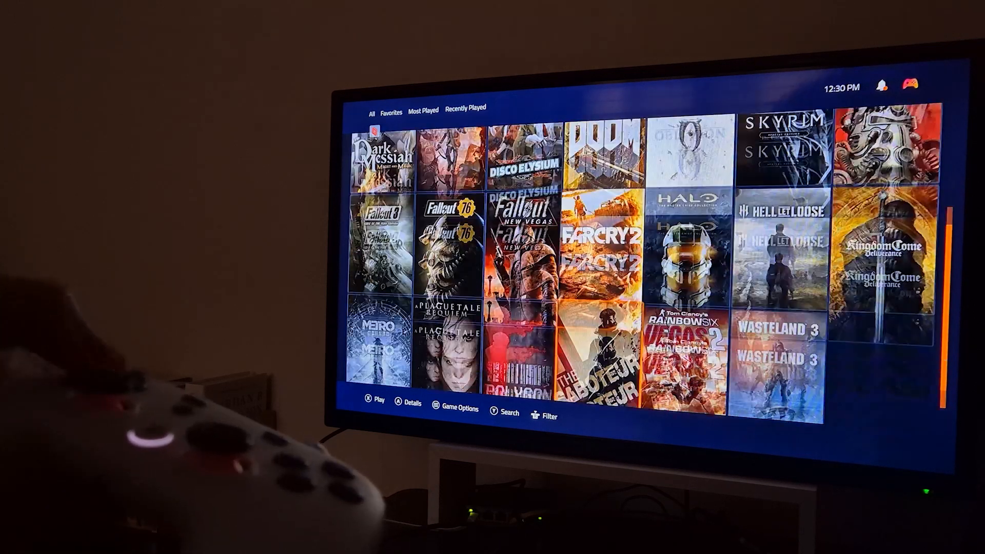
scroll("down", 3)
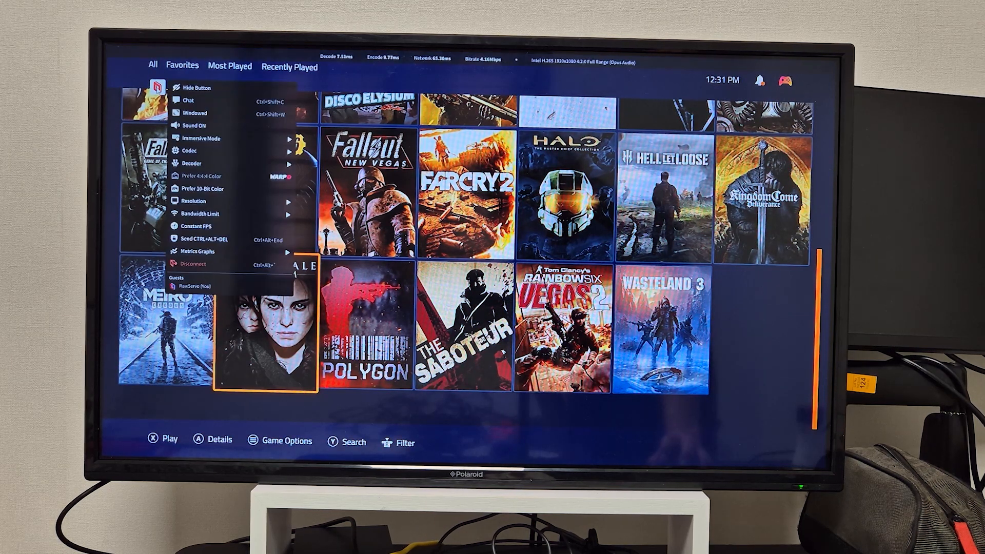
left_click(192, 264)
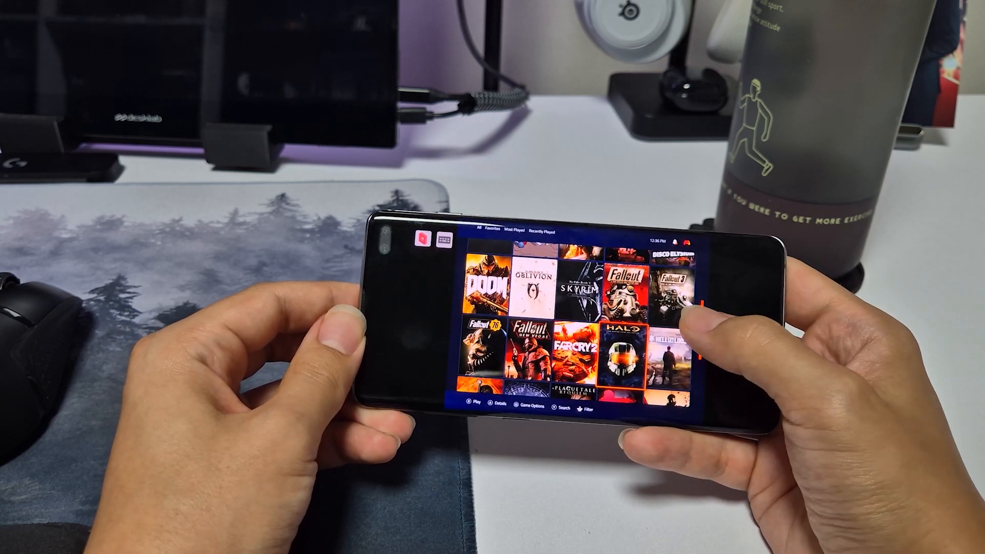
Scroll the streamed game library on the phone to reveal a different set of titles.
scroll("up", 3)
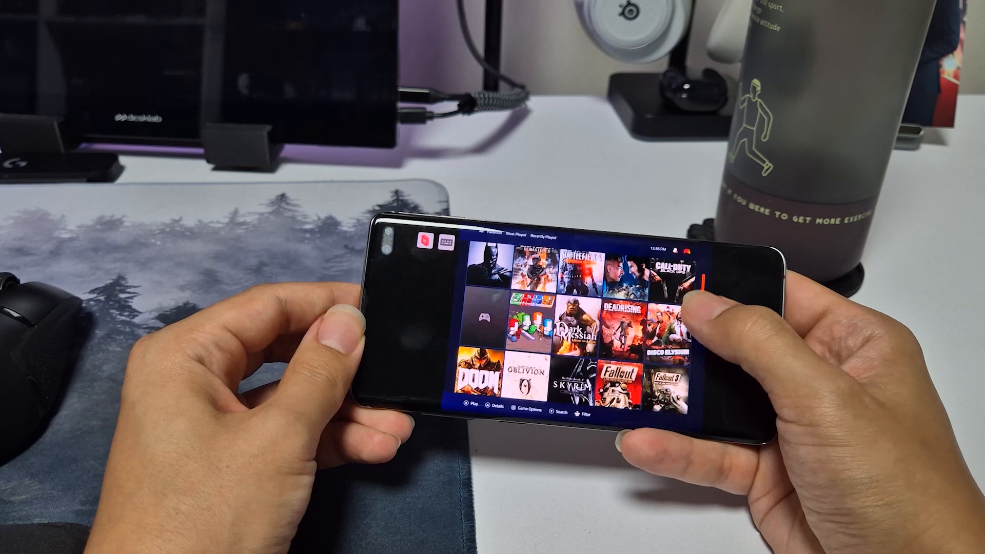